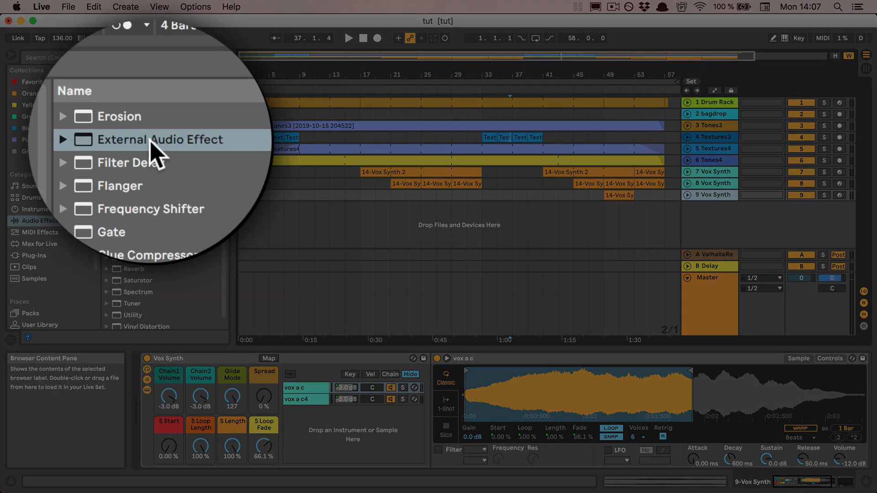
# Load the External Audio Effect device from the browser onto a new audio track.
pyautogui.click(159, 139)
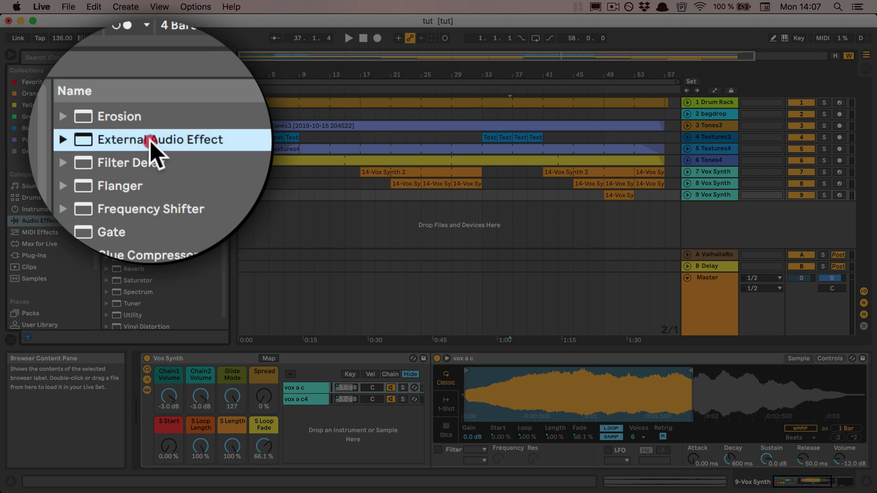
pyautogui.doubleClick(161, 139)
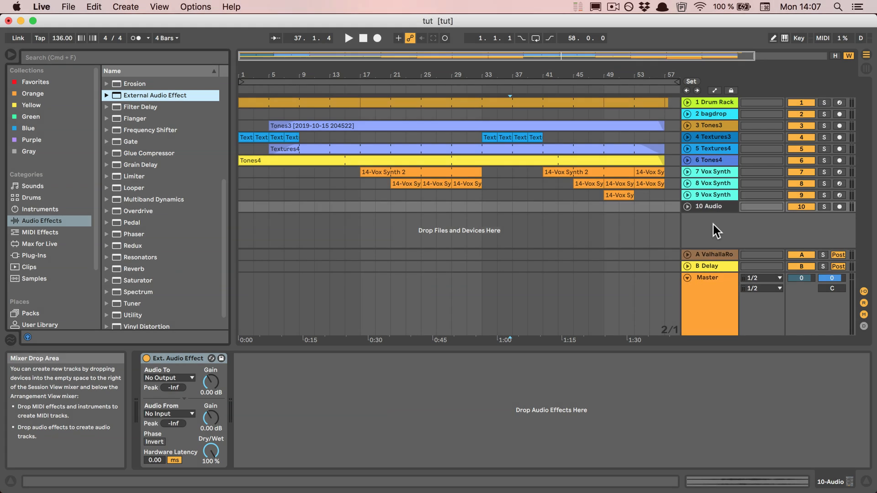
pyautogui.moveTo(801, 208)
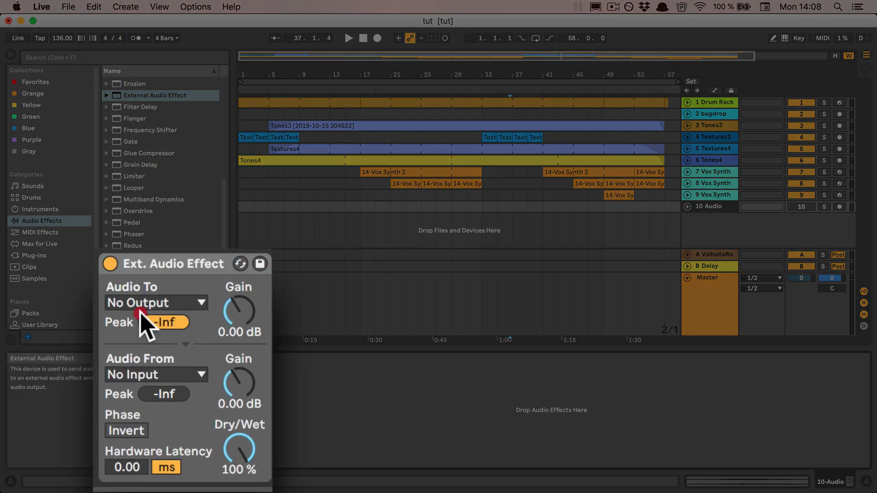
# Set the External Audio Effect's Audio To destination to hardware channels 1/2.
pyautogui.click(157, 303)
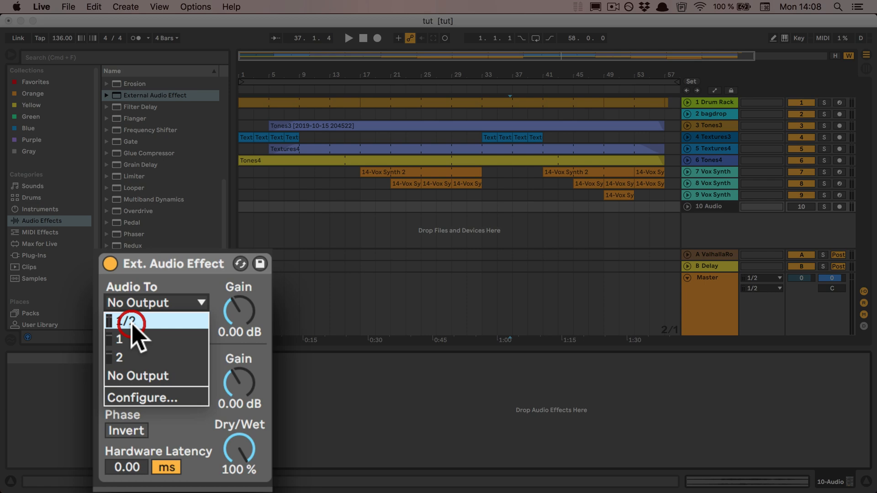
pyautogui.click(130, 321)
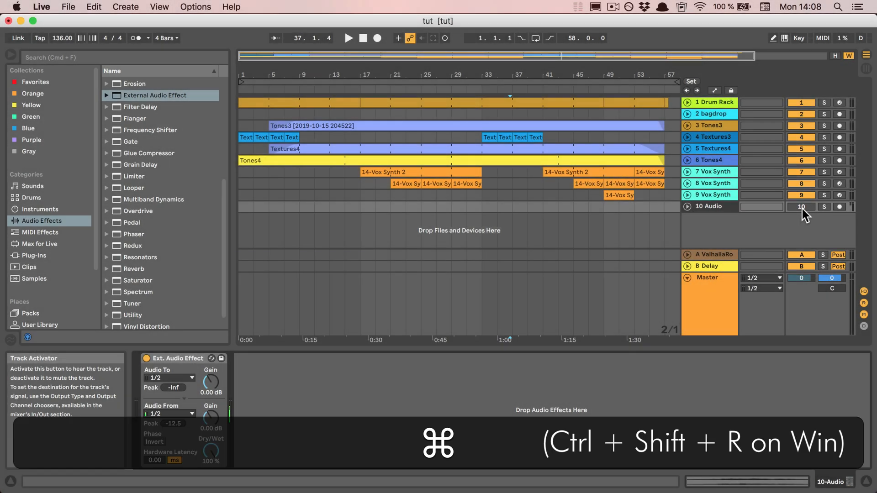
# Bring up the Export Audio/Video dialog (Cmd+Shift+R), showing the real-time render notice at 48000 Hz.
pyautogui.press('shift')
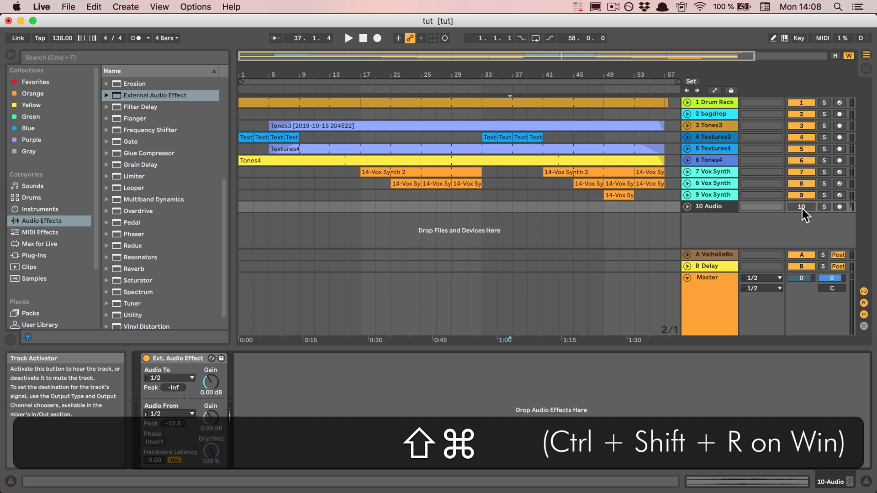
pyautogui.press('cmd+shift+r')
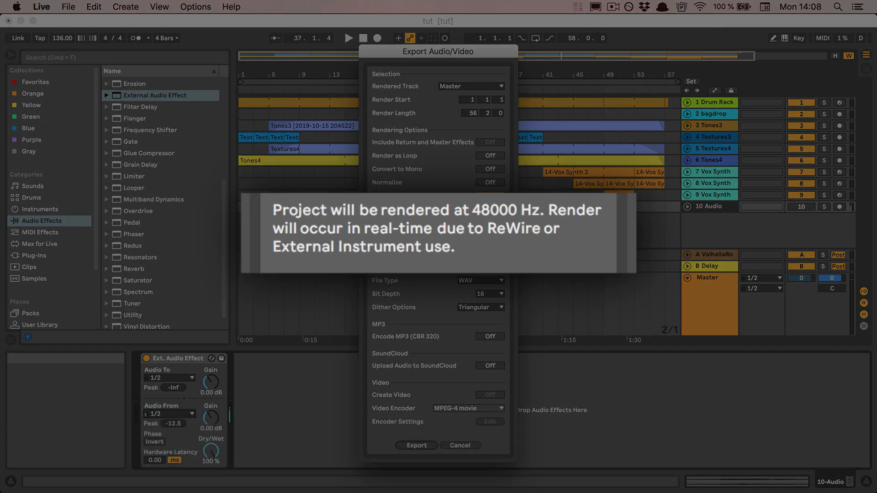
pyautogui.moveTo(355, 235)
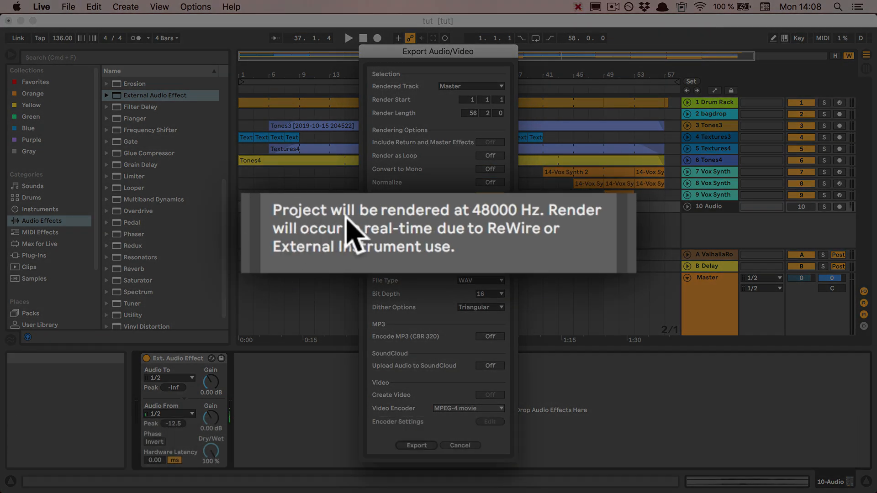
pyautogui.moveTo(497, 241)
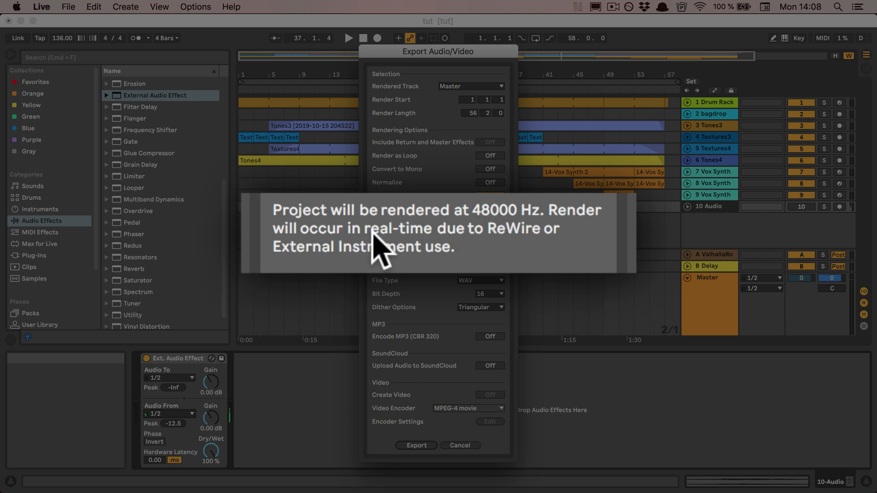
pyautogui.moveTo(550, 250)
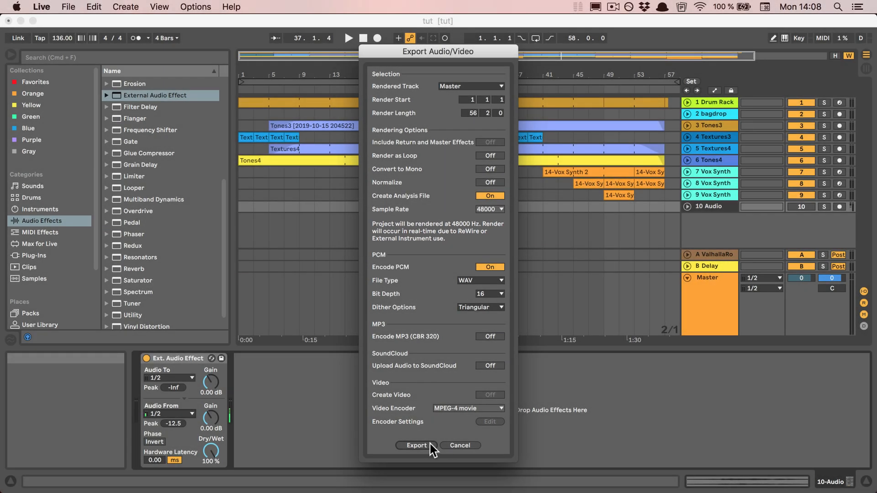
# Confirm the export and save the render as tut.wav on the Desktop.
pyautogui.click(417, 445)
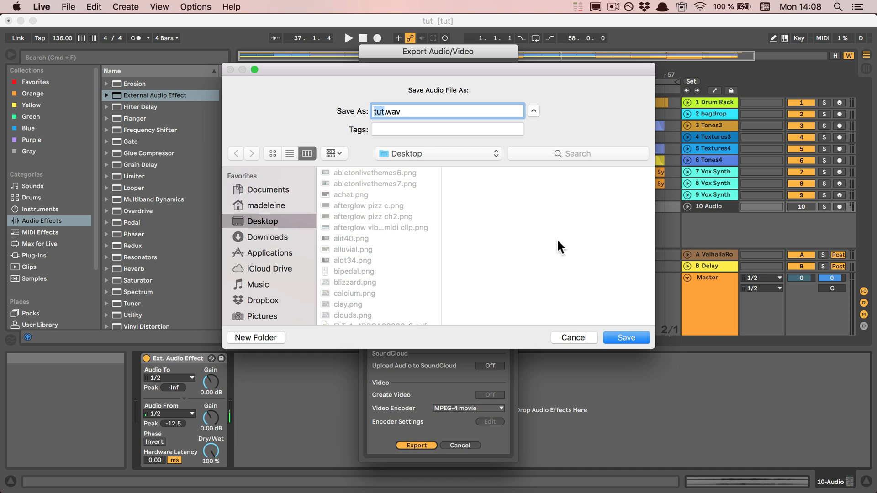
pyautogui.click(625, 338)
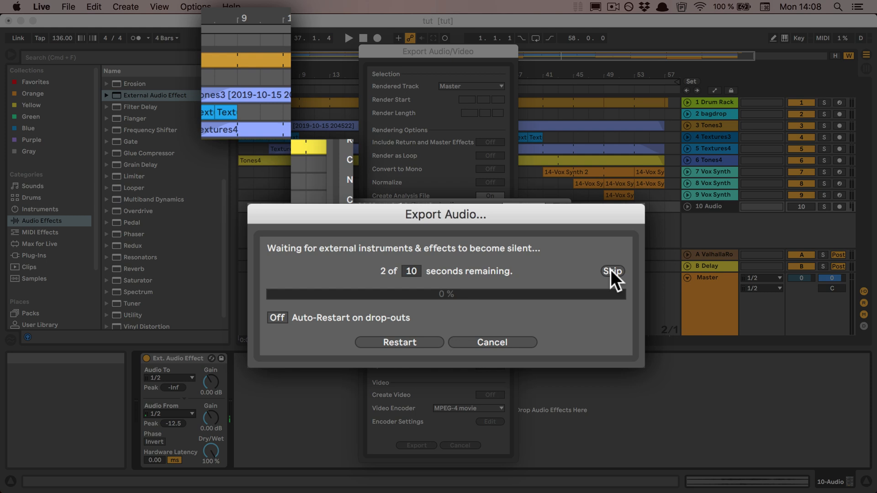
# Skip waiting for external effects, switch Auto-Restart on drop-outs On, then cancel the real-time export.
pyautogui.click(612, 271)
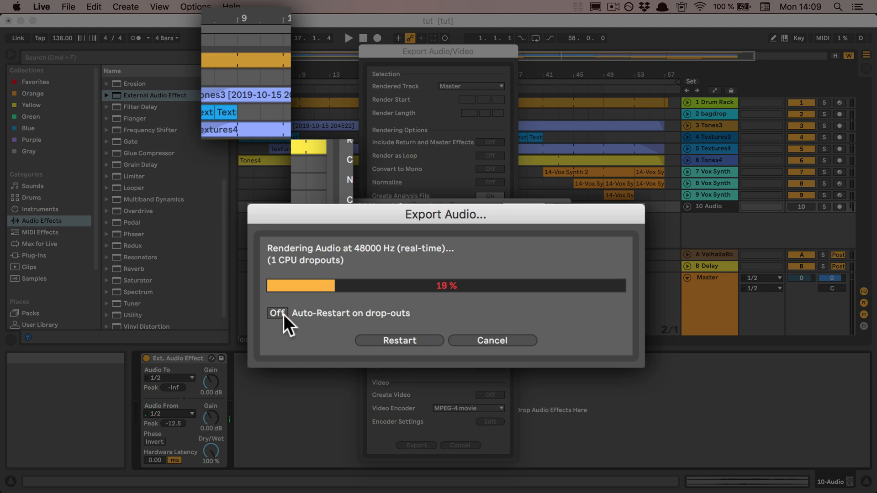
pyautogui.click(276, 314)
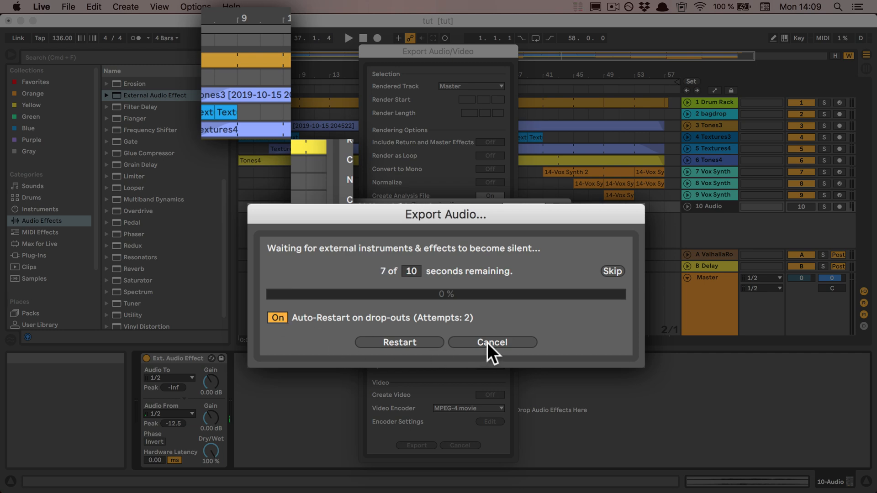
pyautogui.click(492, 343)
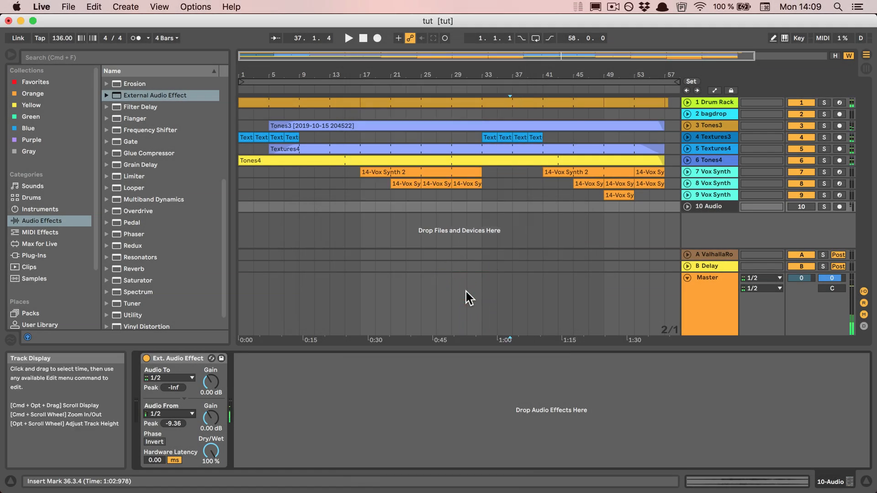